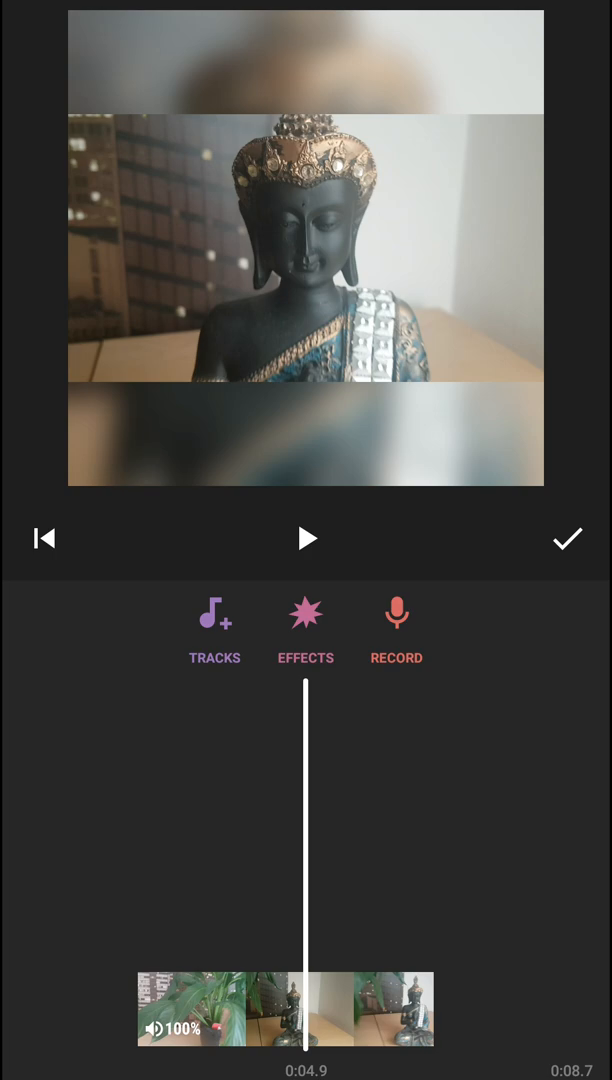
Step: Browse My Music in the music library and preview the track Over the Horizon
left_click(214, 614)
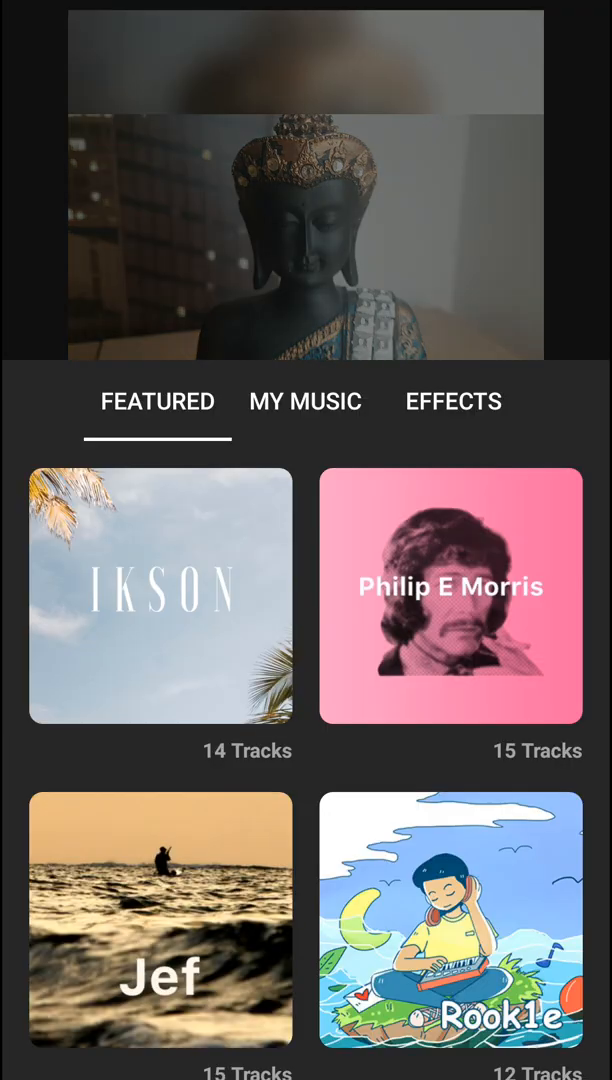
left_click(306, 400)
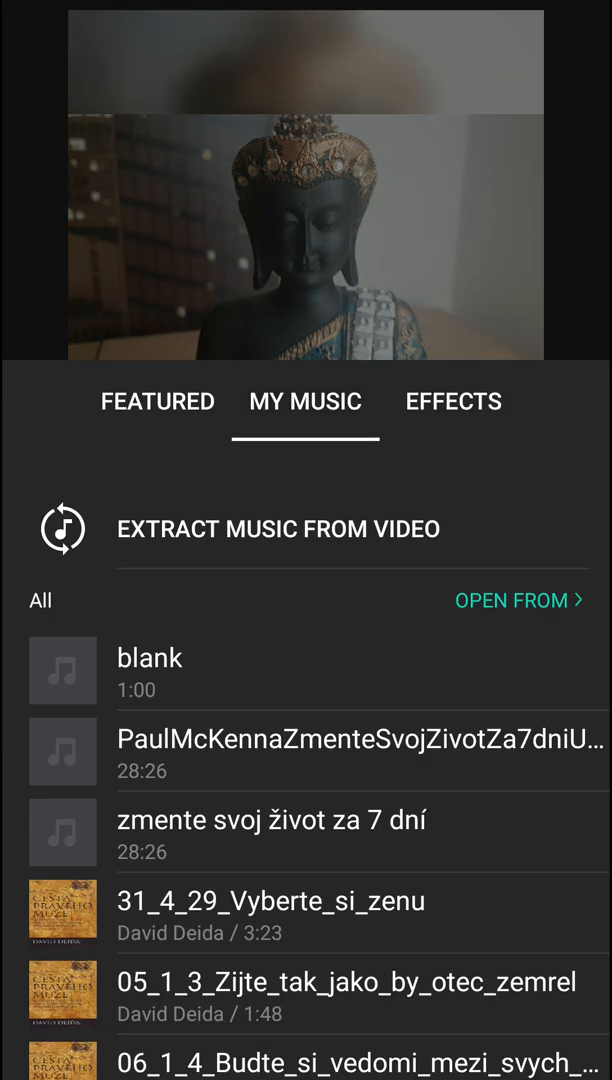
scroll("down", 3)
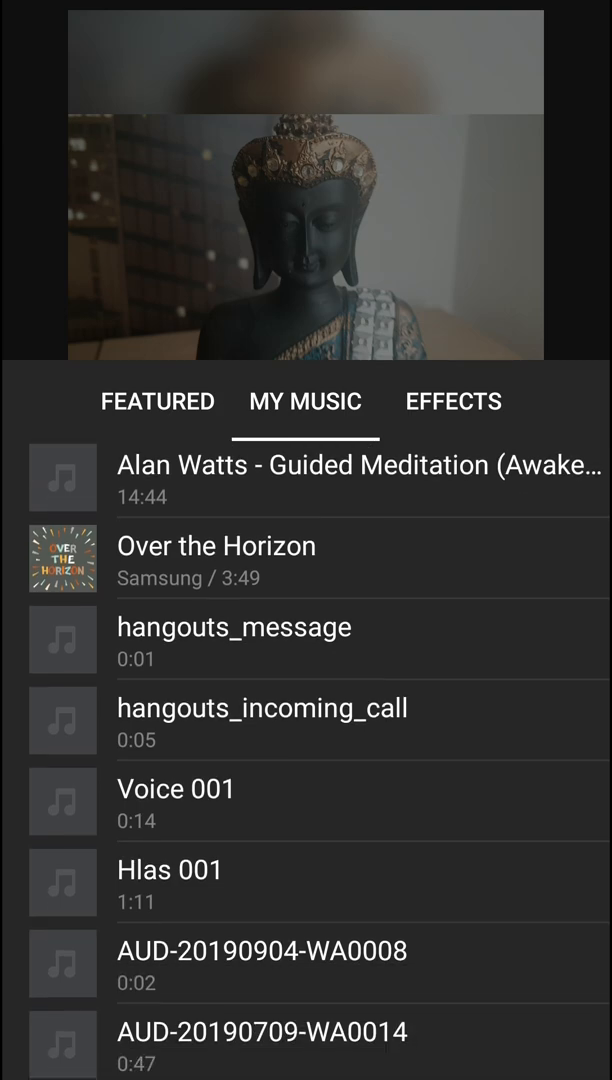
scroll("down", 3)
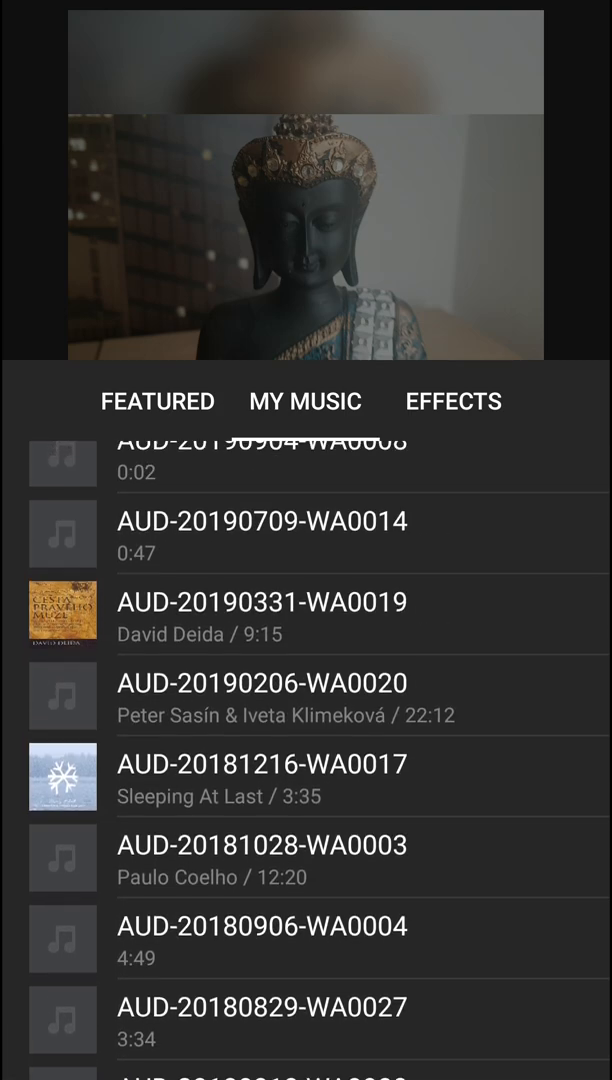
left_click(304, 400)
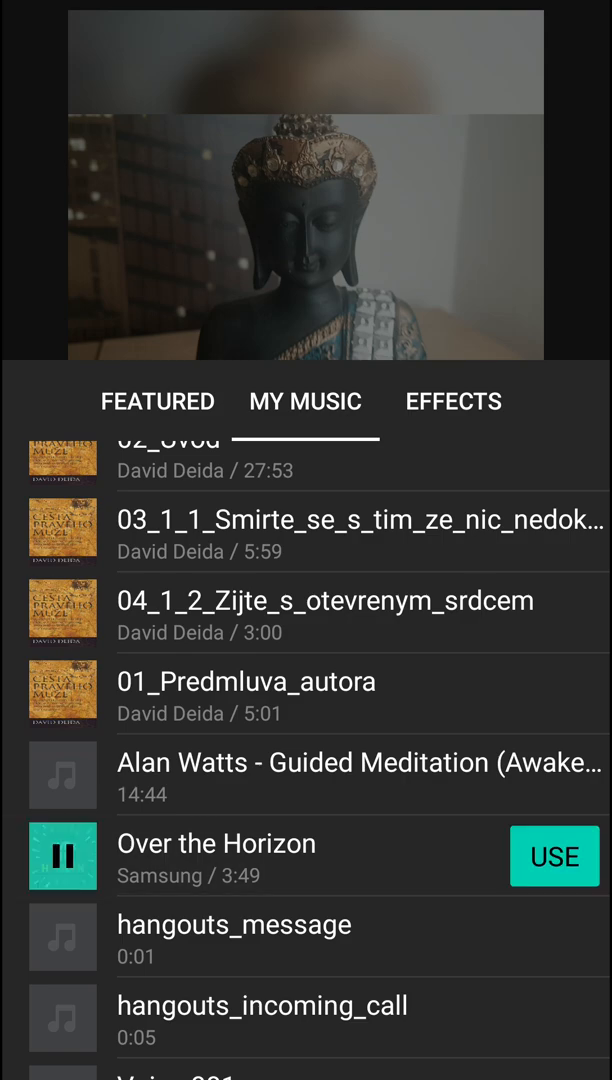
Step: Add Over the Horizon to the video, trimmed to about 1:19 with volume lowered to around 51 and below
left_click(554, 856)
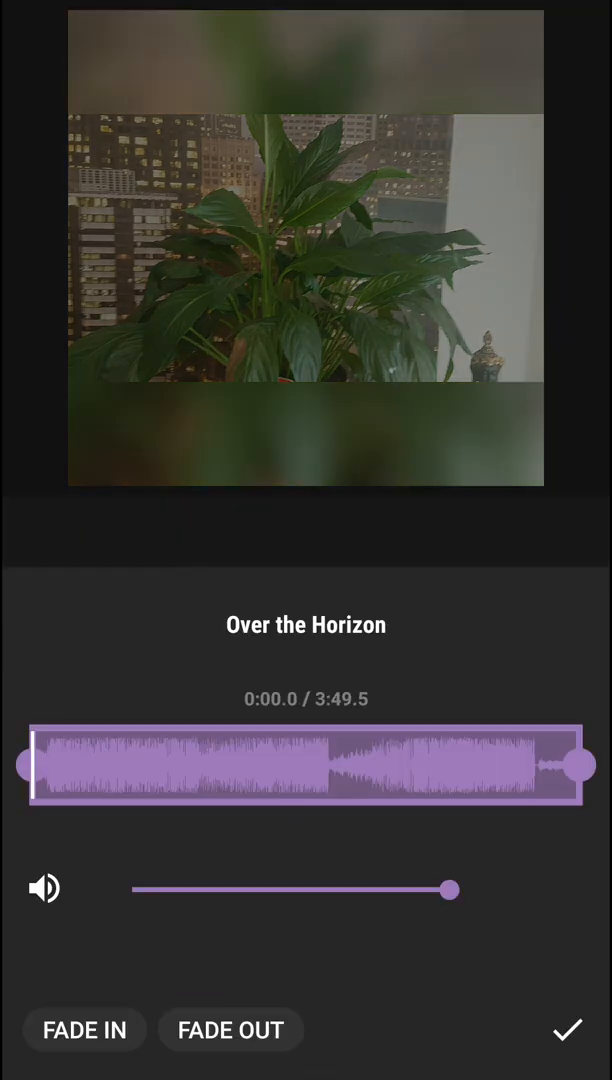
left_click_drag(576, 764, 236, 764)
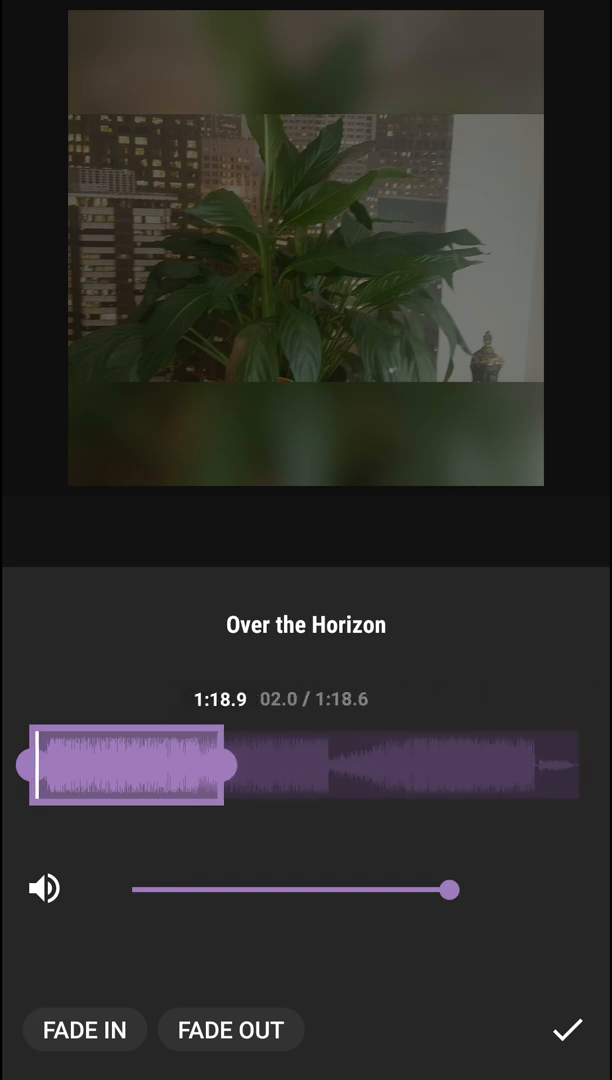
left_click_drag(452, 888, 294, 888)
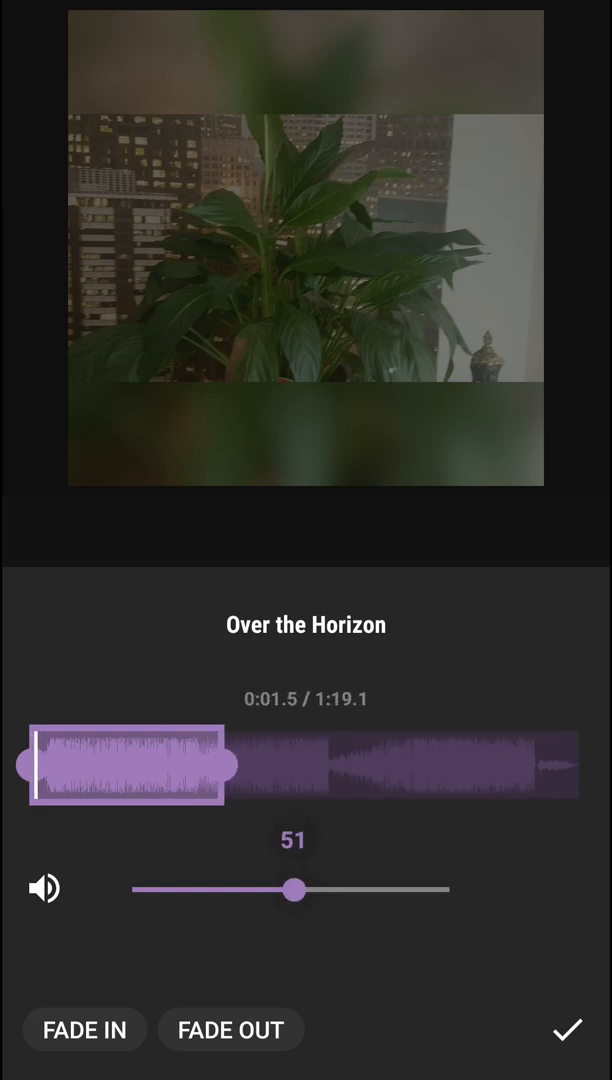
left_click_drag(296, 888, 214, 888)
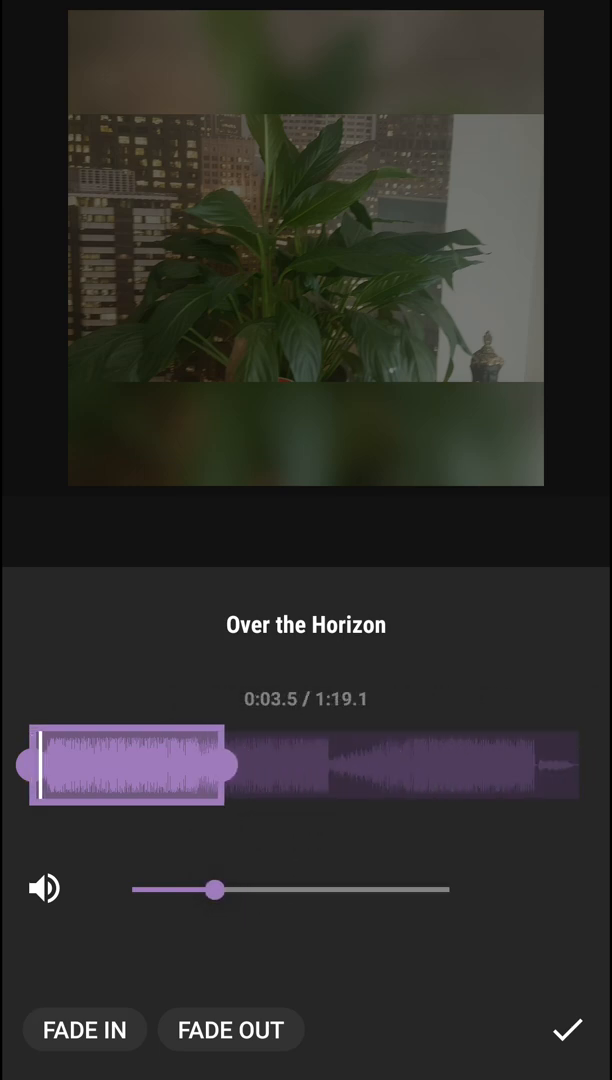
left_click(568, 1030)
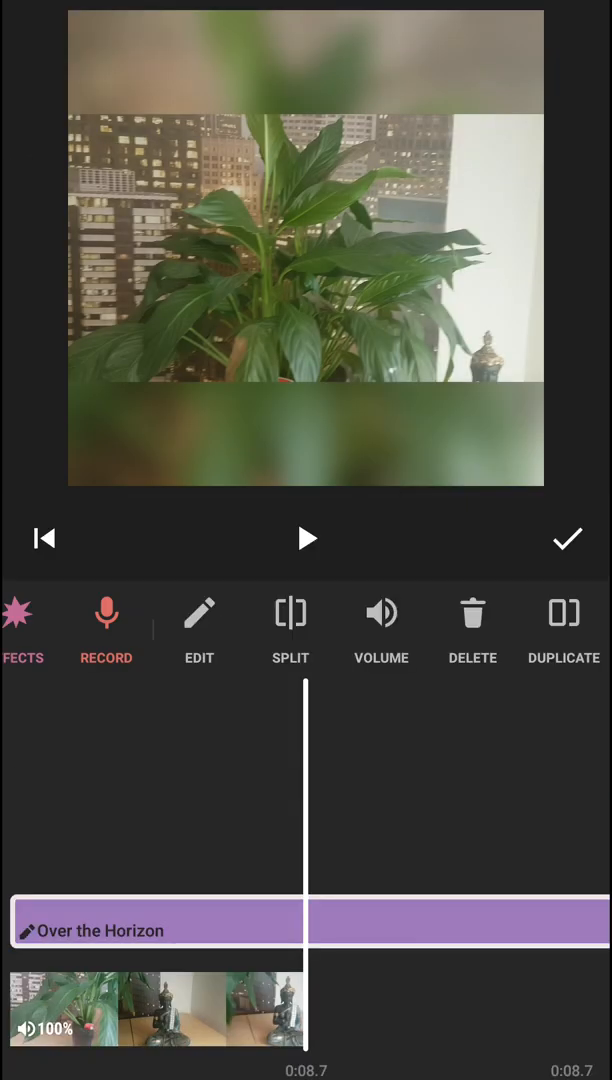
Step: Lower the track's volume further, enable fade in, and play back the clip with its music
left_click(156, 930)
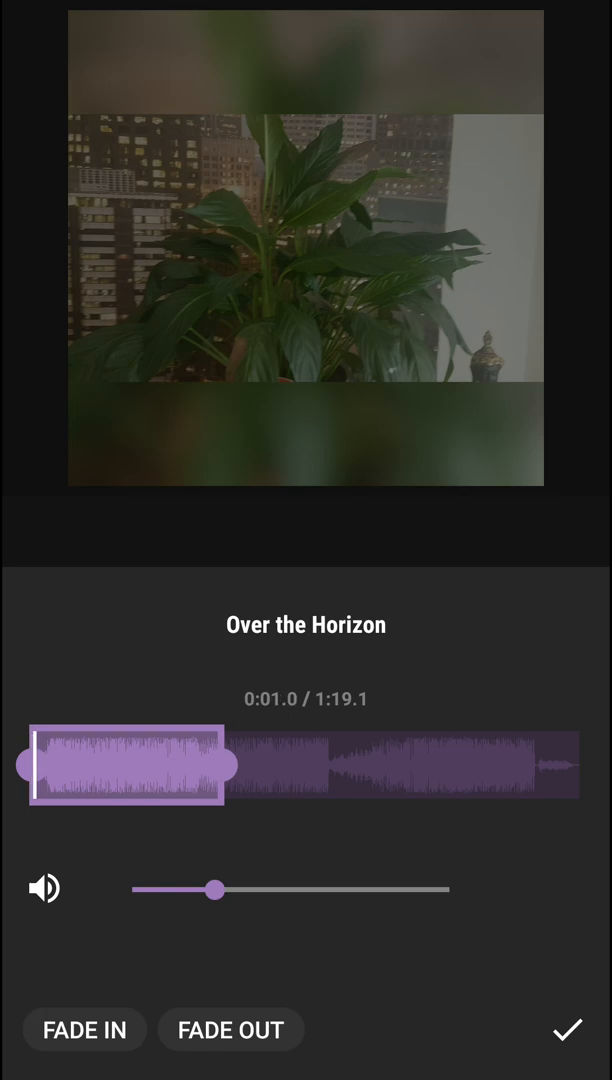
left_click_drag(212, 888, 172, 888)
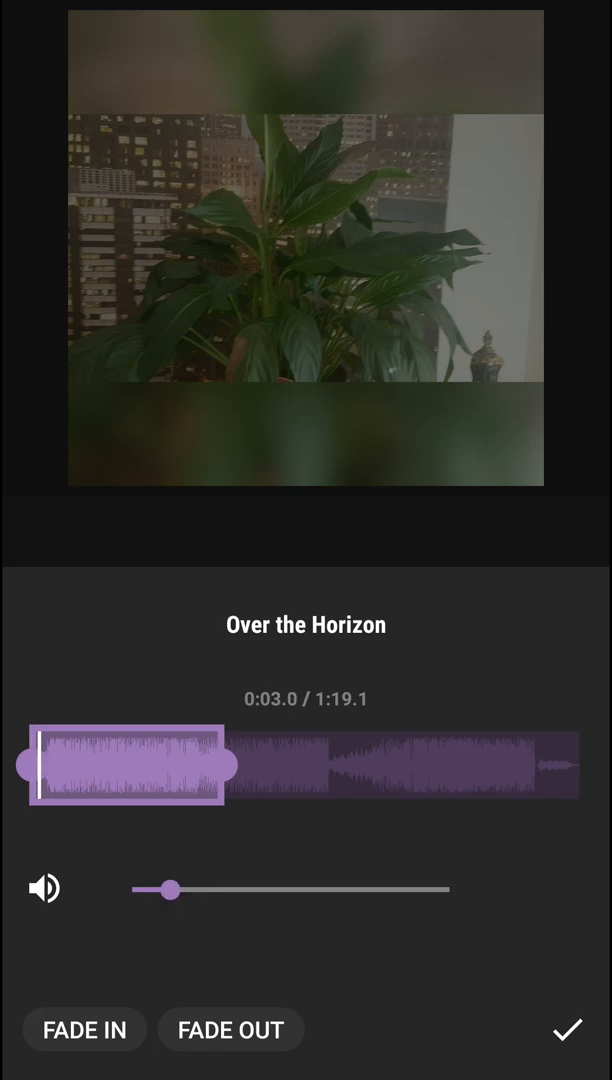
left_click(84, 1028)
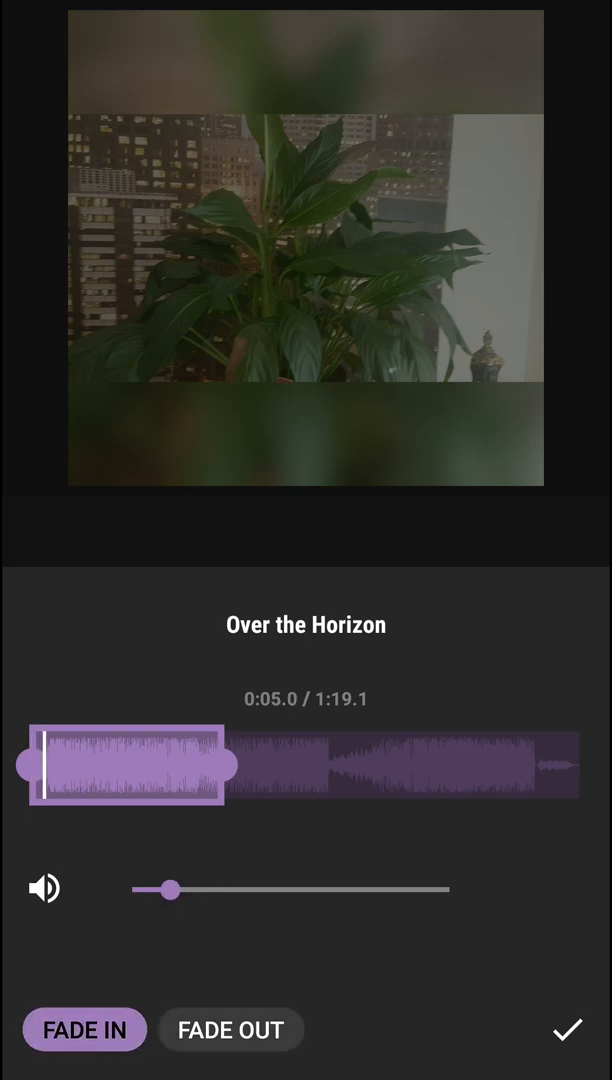
left_click(568, 1030)
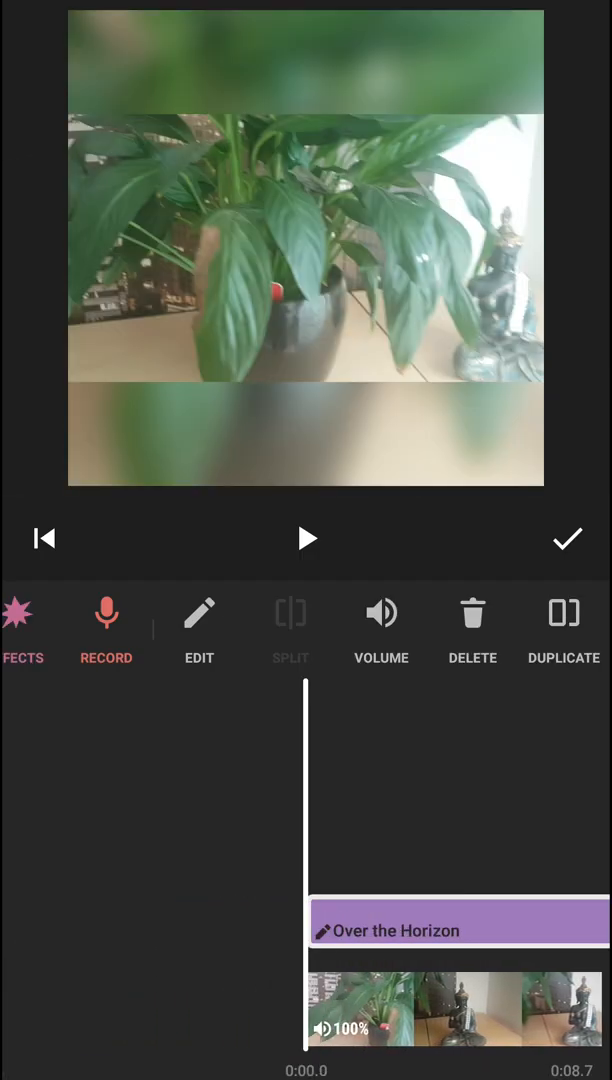
left_click(306, 538)
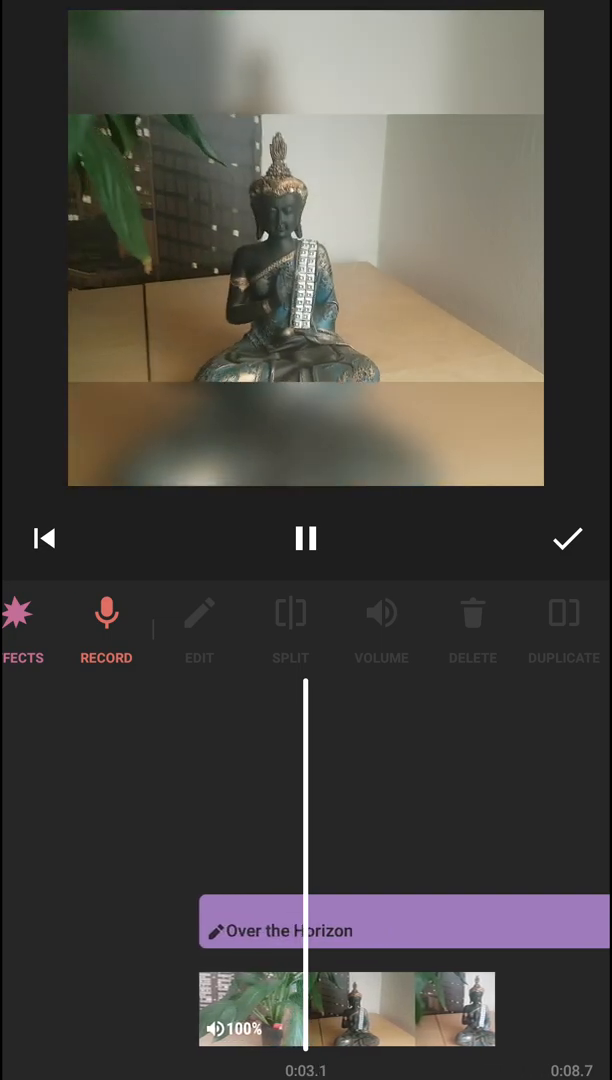
left_click(306, 538)
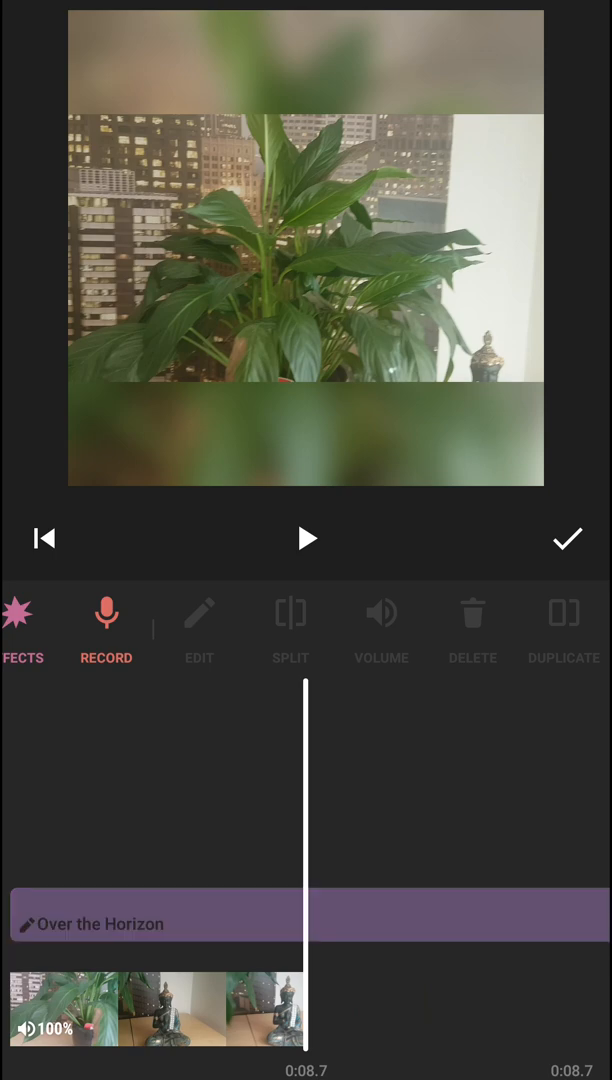
Step: Shorten the music to about ten seconds, then delete the Over the Horizon track entirely
left_click(156, 922)
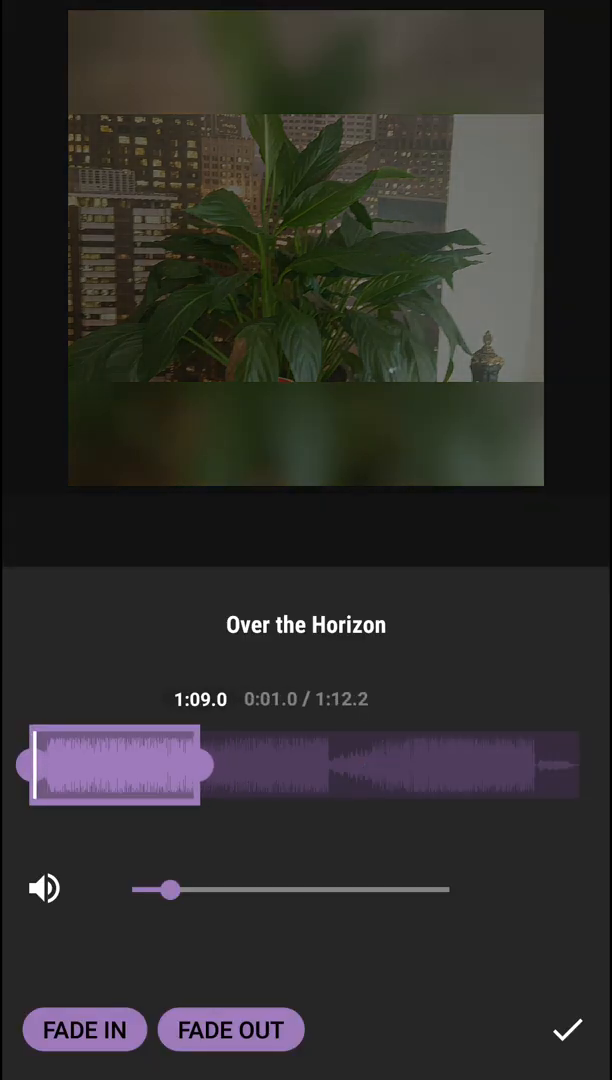
left_click(568, 1030)
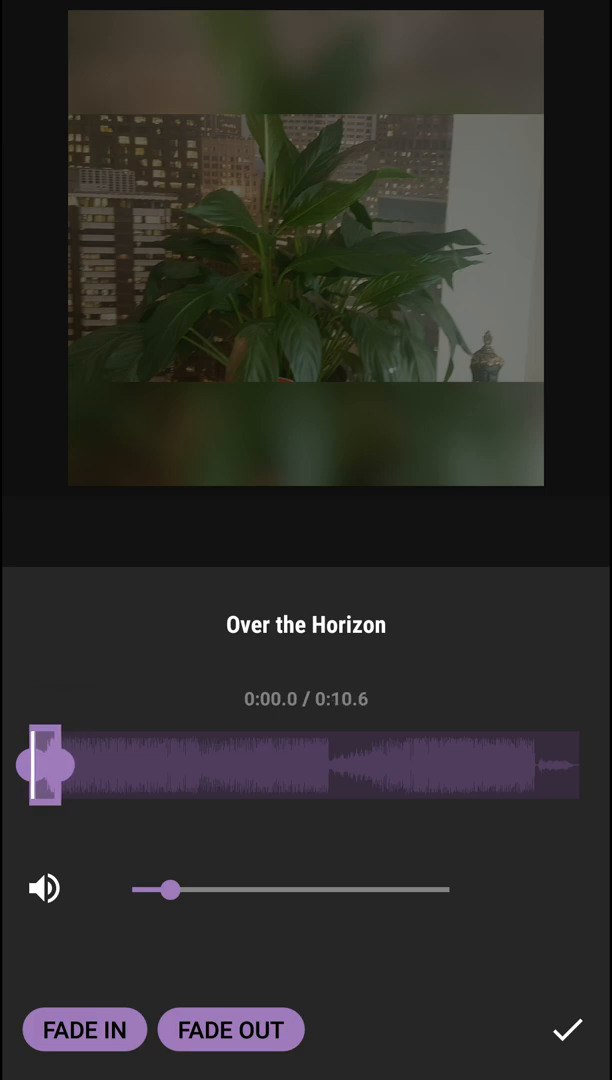
left_click(568, 1028)
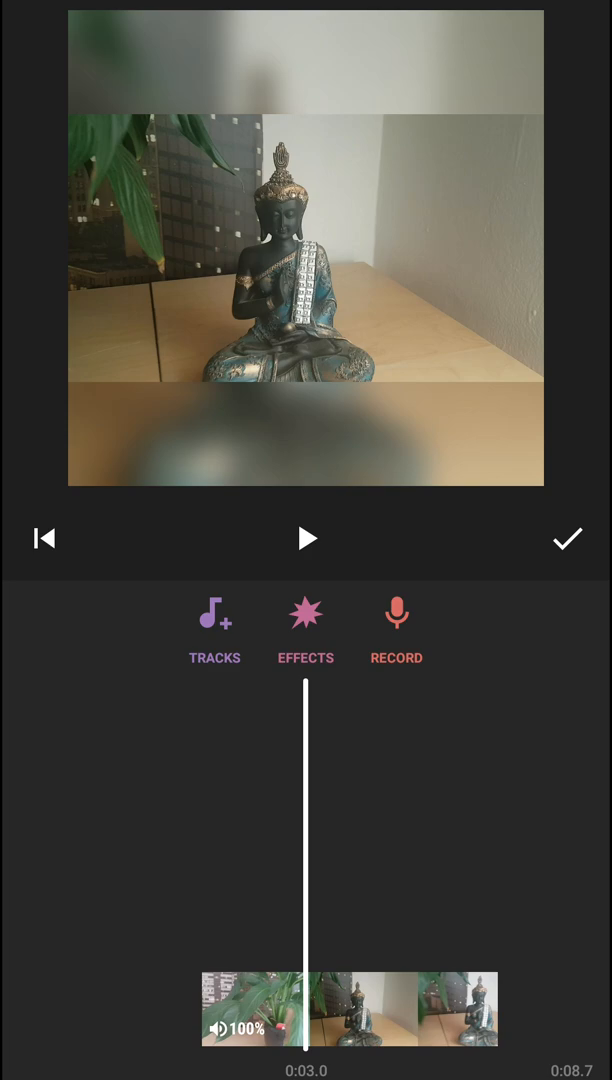
Step: Return to the music library and browse the Effects collection of sound effects
left_click(214, 628)
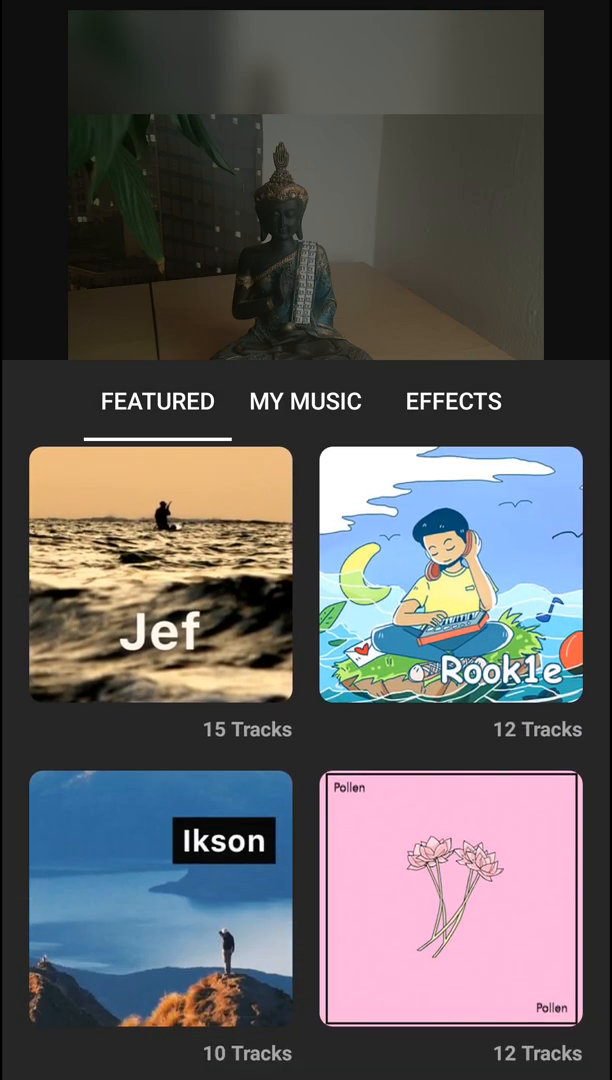
scroll("down", 3)
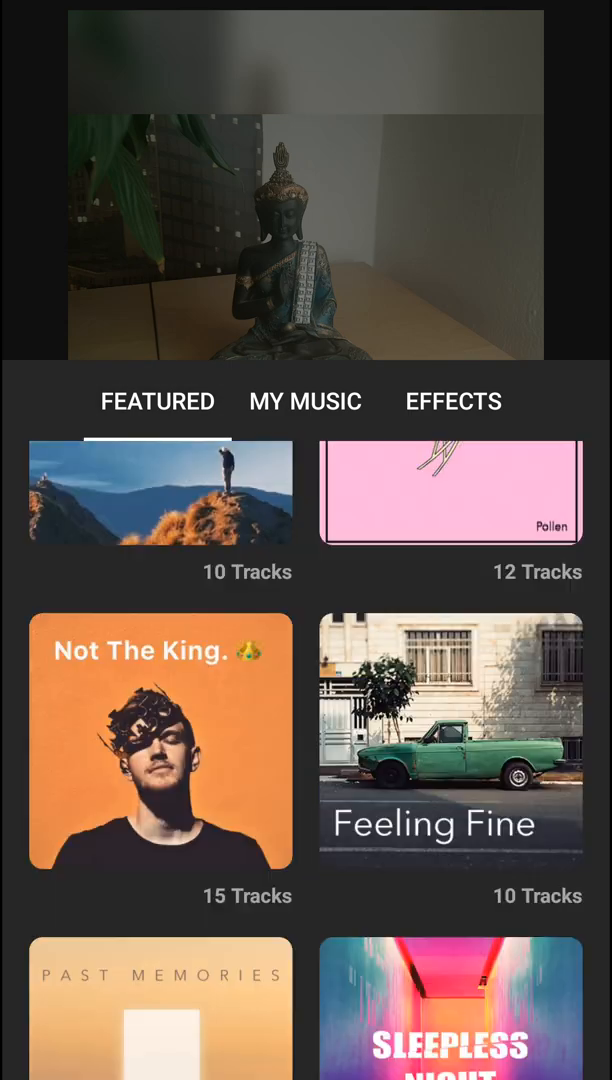
left_click(452, 400)
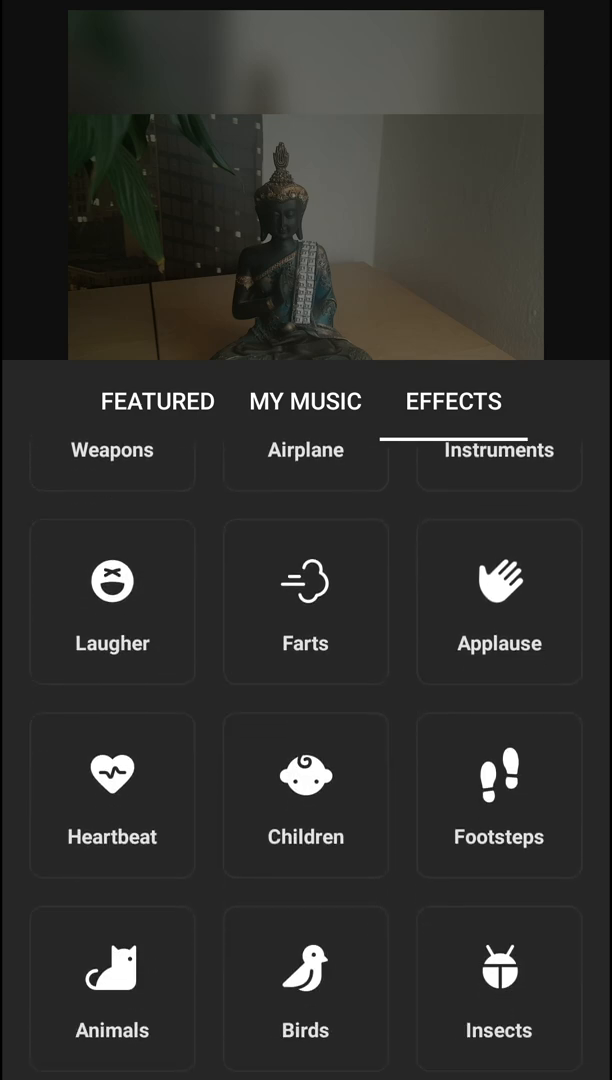
scroll("down", 3)
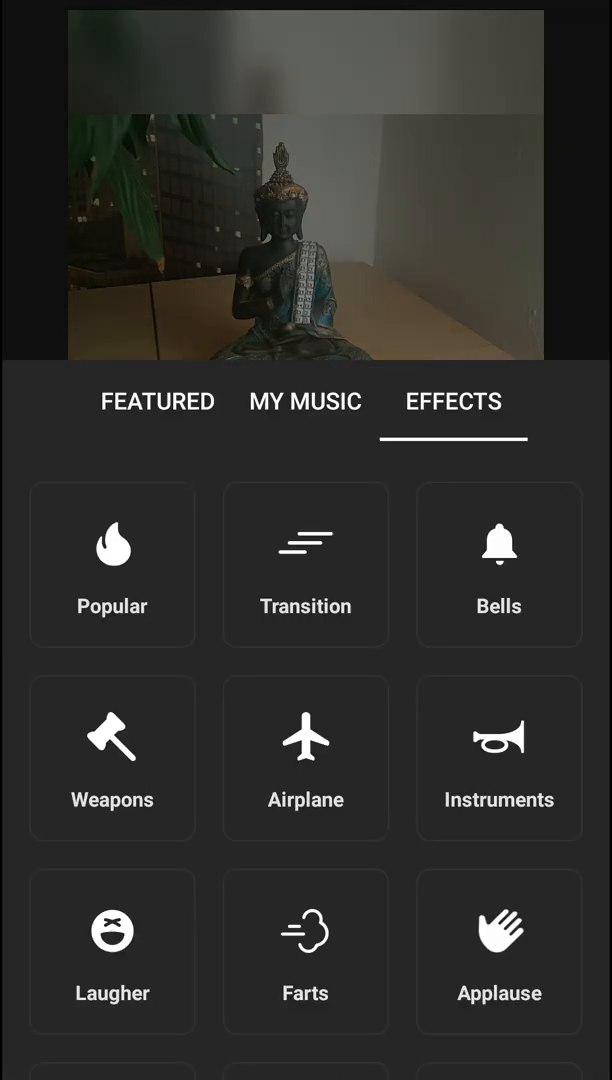
scroll("down", 3)
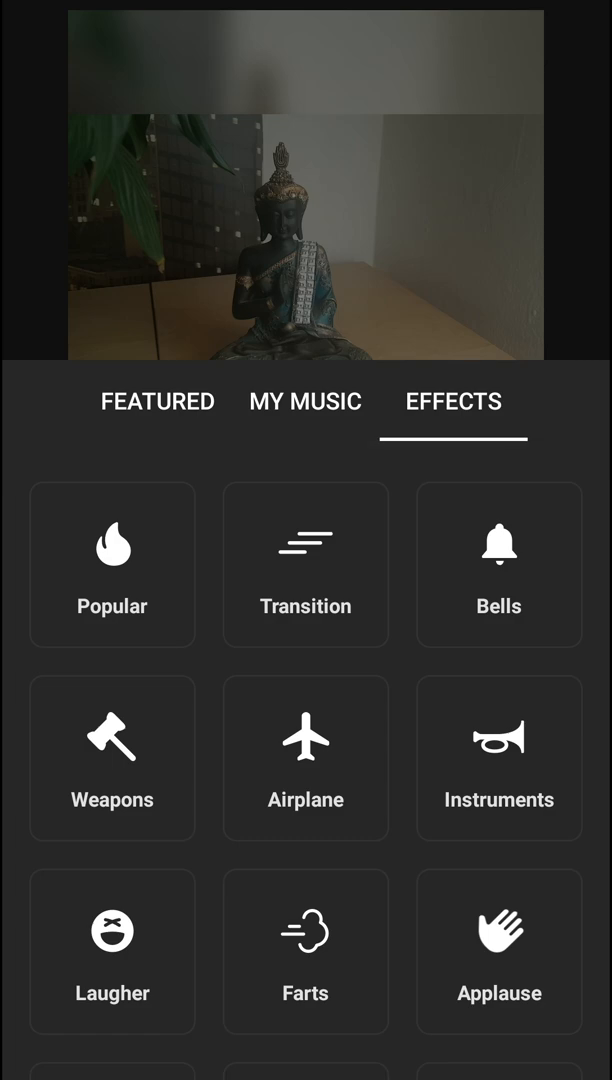
Step: Preview the Lightsaber sound in the Weapons category and return to the categories
left_click(112, 756)
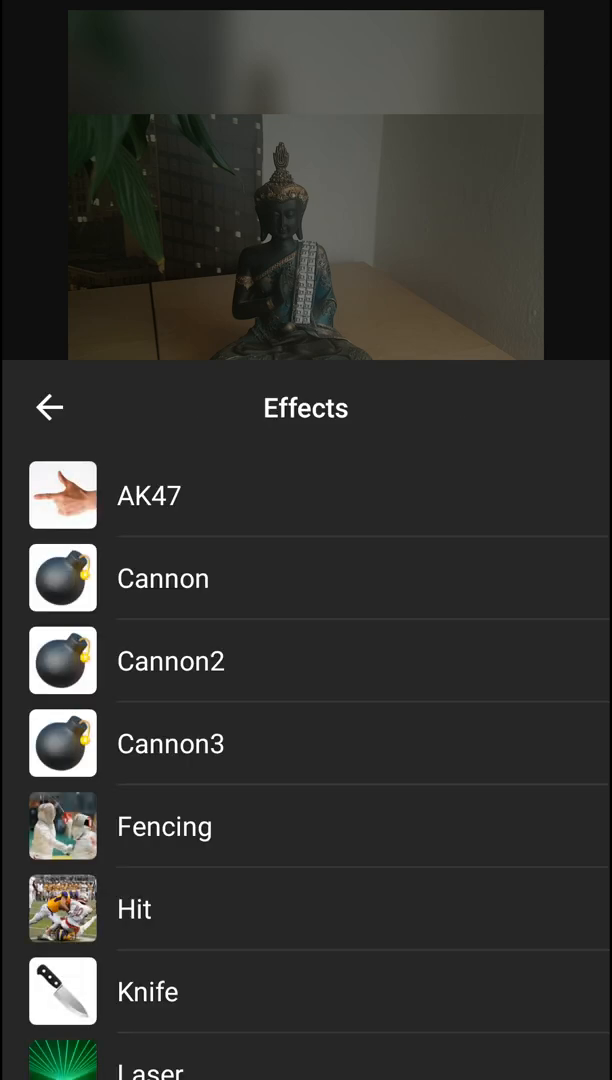
scroll("down", 3)
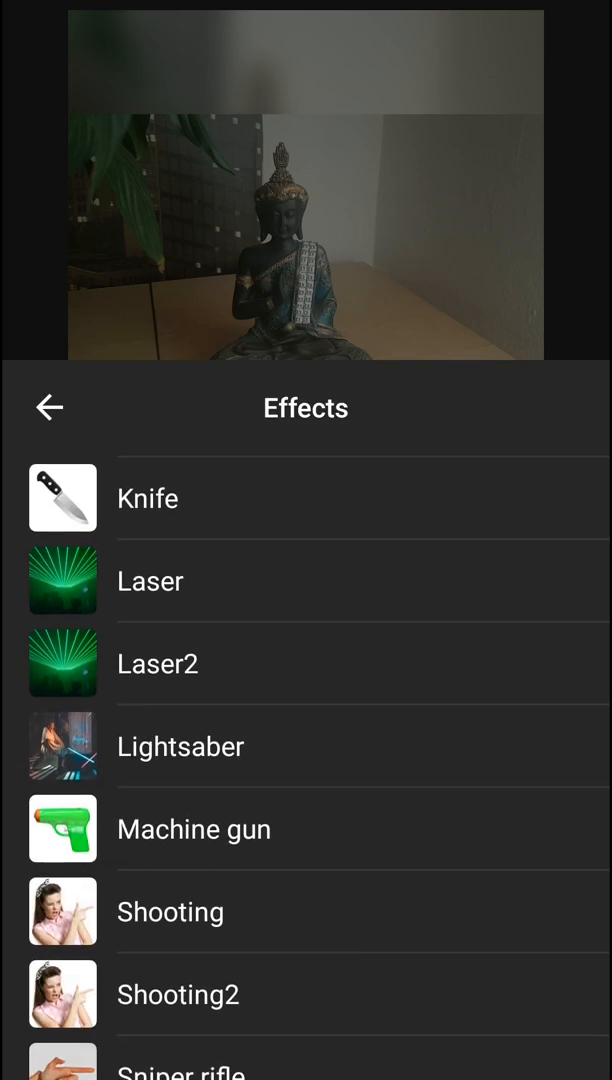
scroll("down", 3)
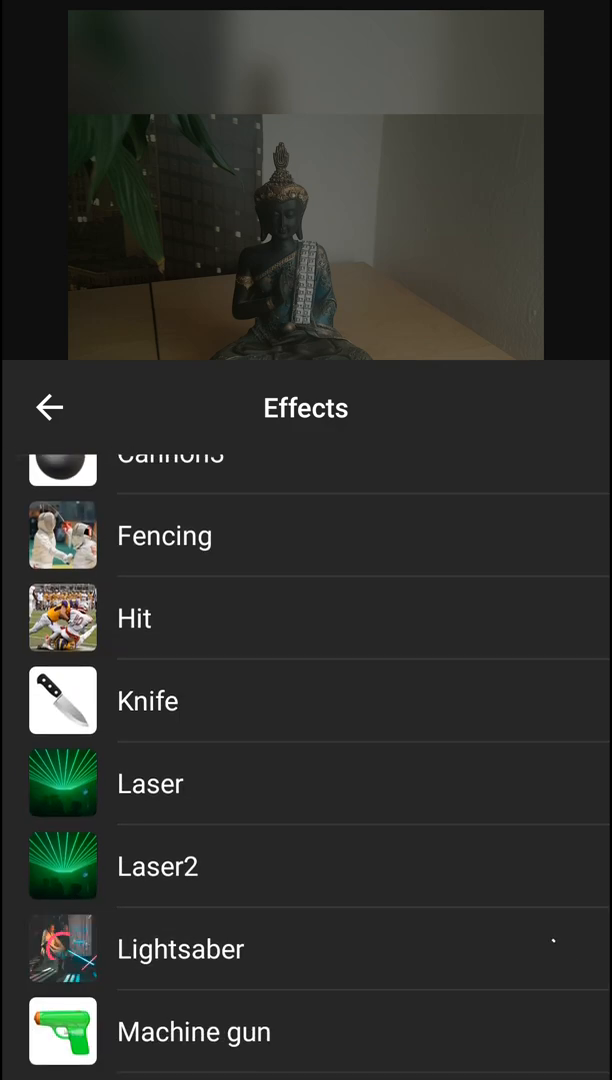
left_click(62, 948)
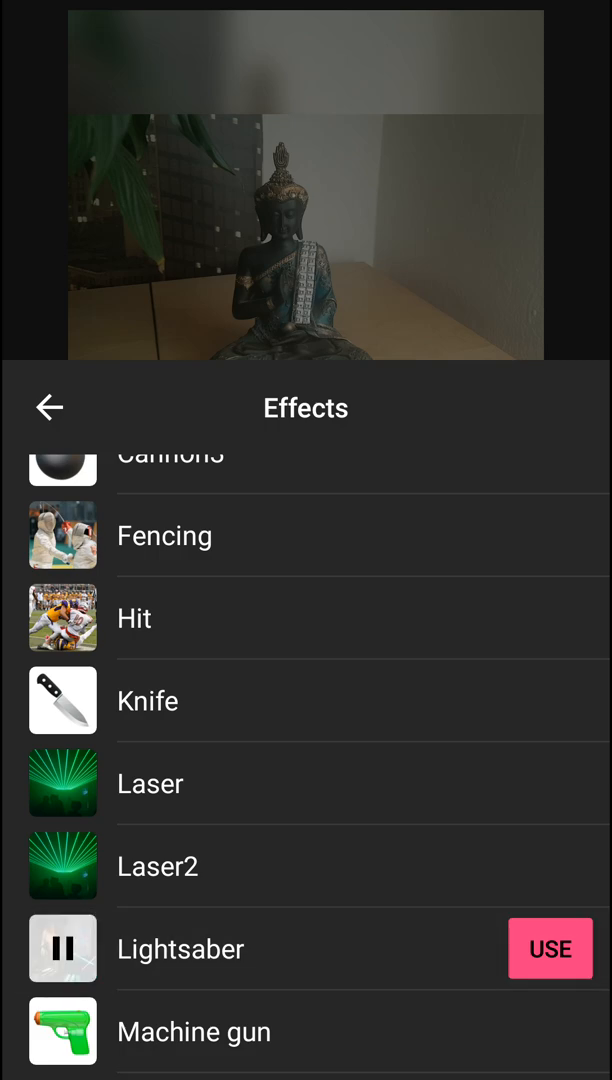
left_click(48, 408)
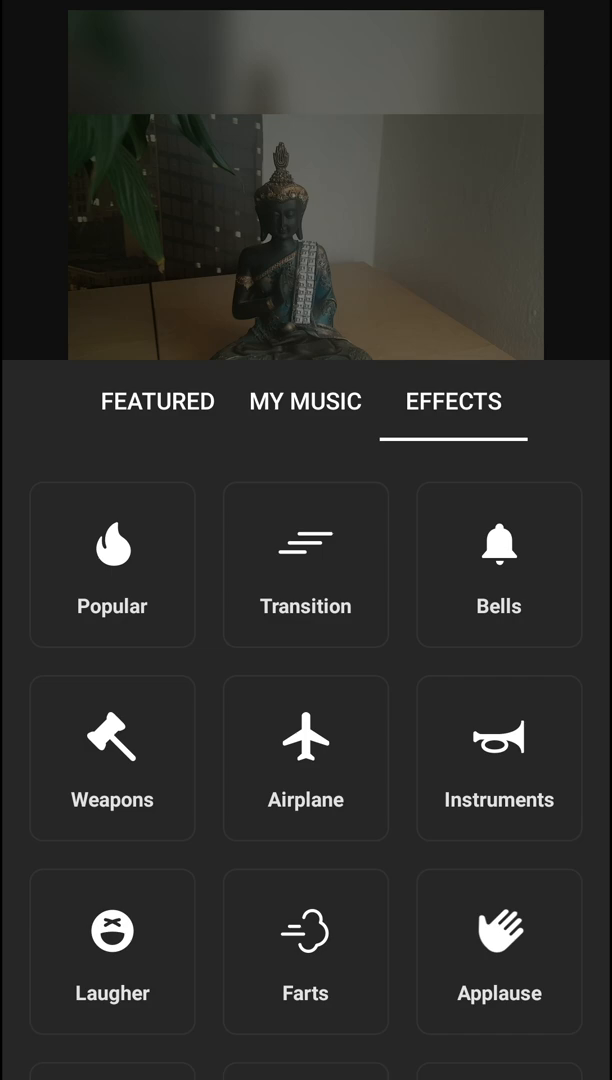
Step: Preview the Transition04 sound in the Transition category and return to the categories
left_click(304, 564)
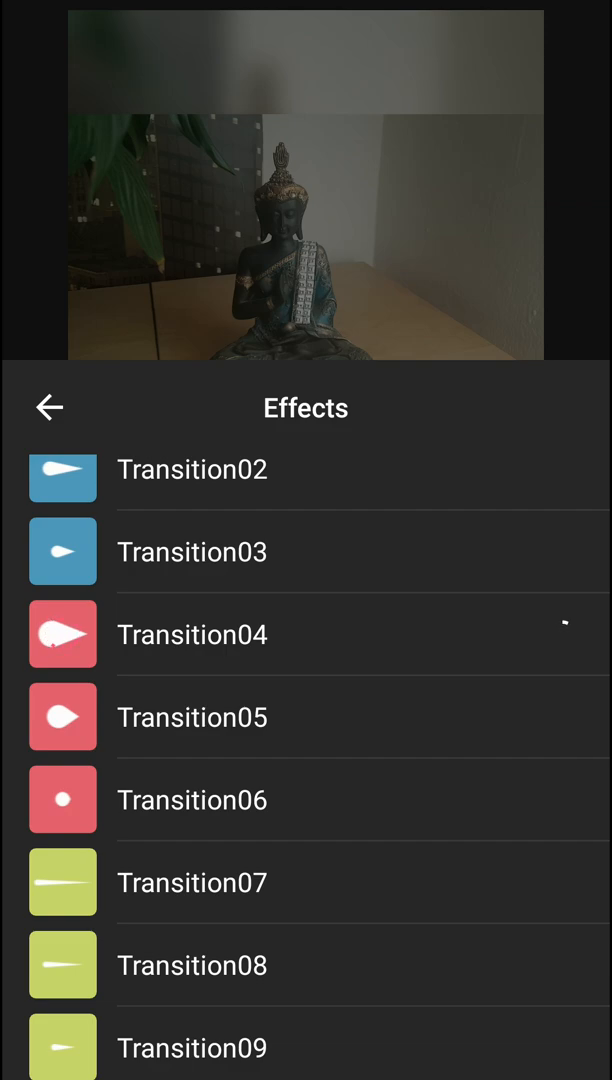
left_click(62, 634)
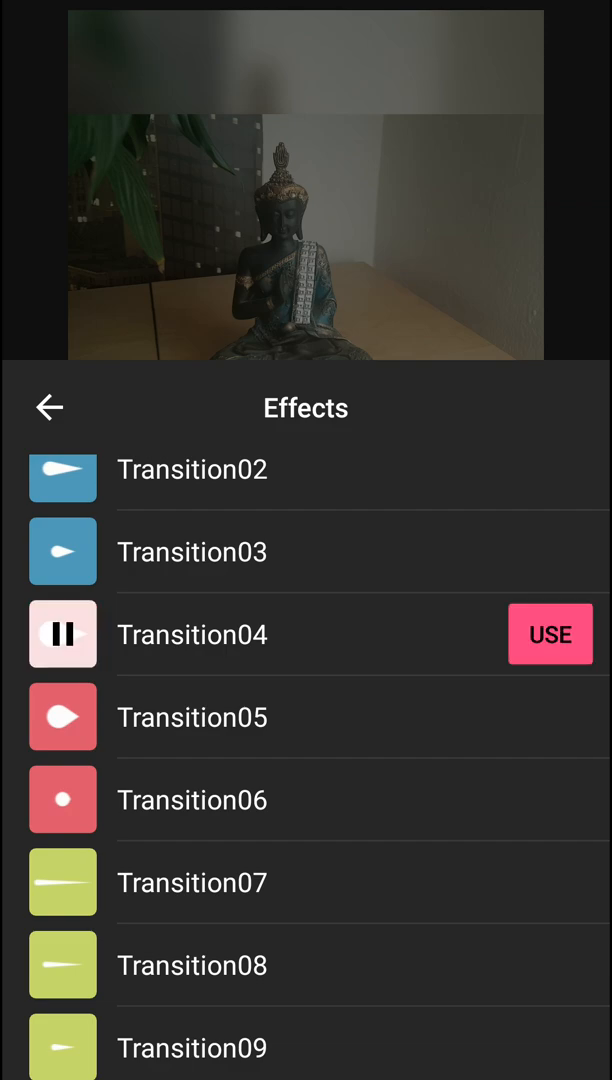
left_click(48, 408)
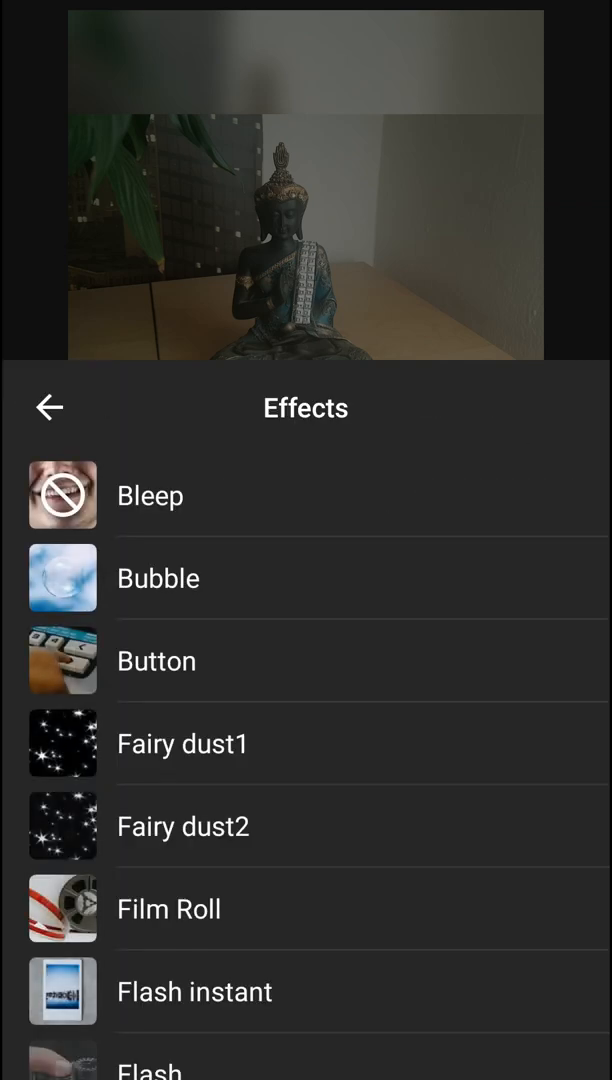
scroll("down", 3)
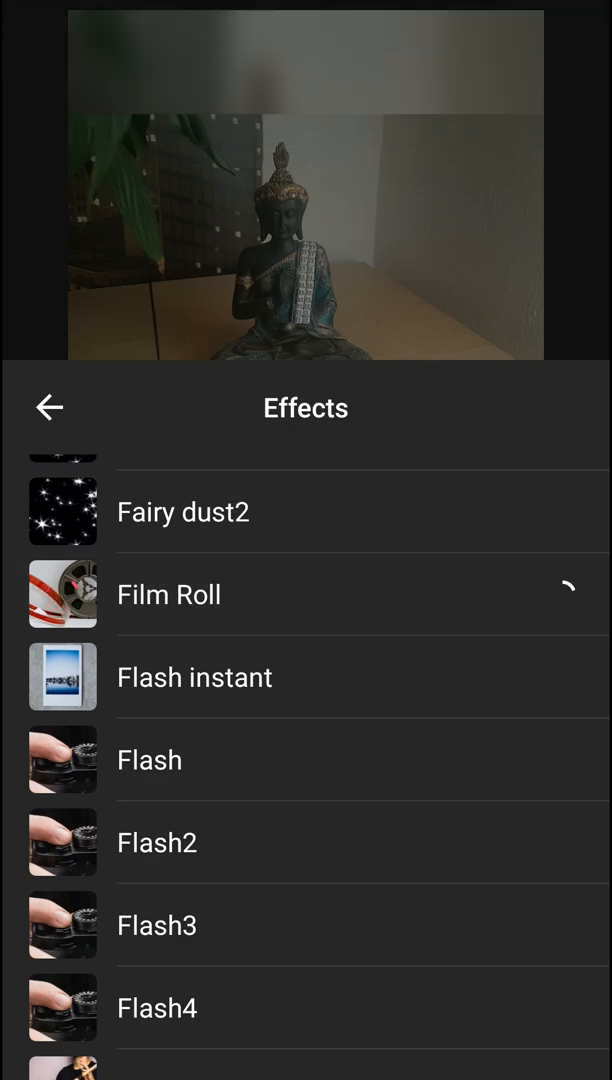
Step: Browse another effects list and the Animals category before leaving the effects browser
left_click(168, 594)
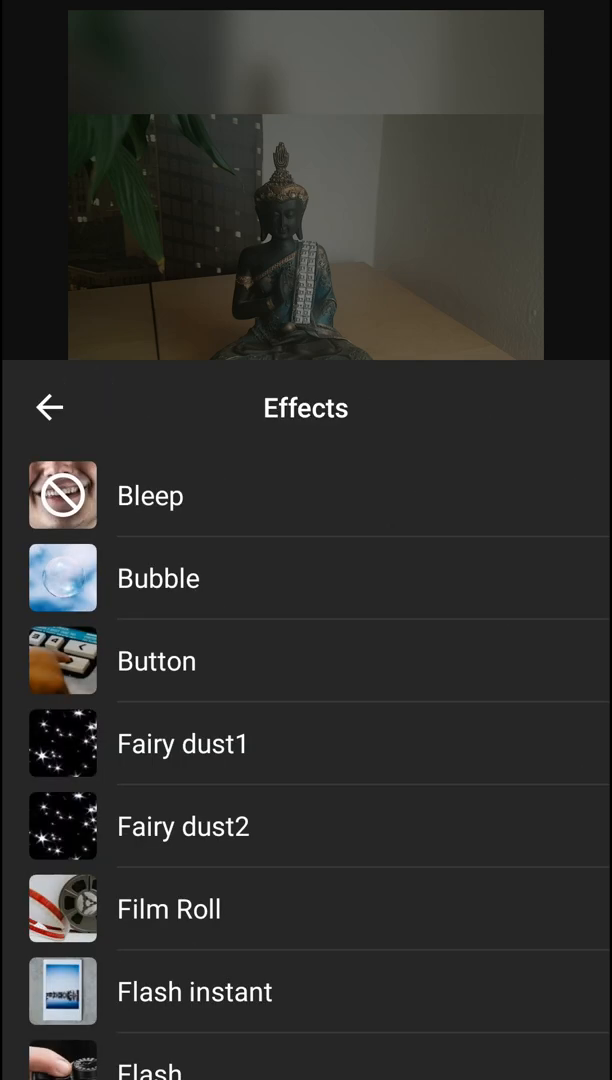
scroll("down", 3)
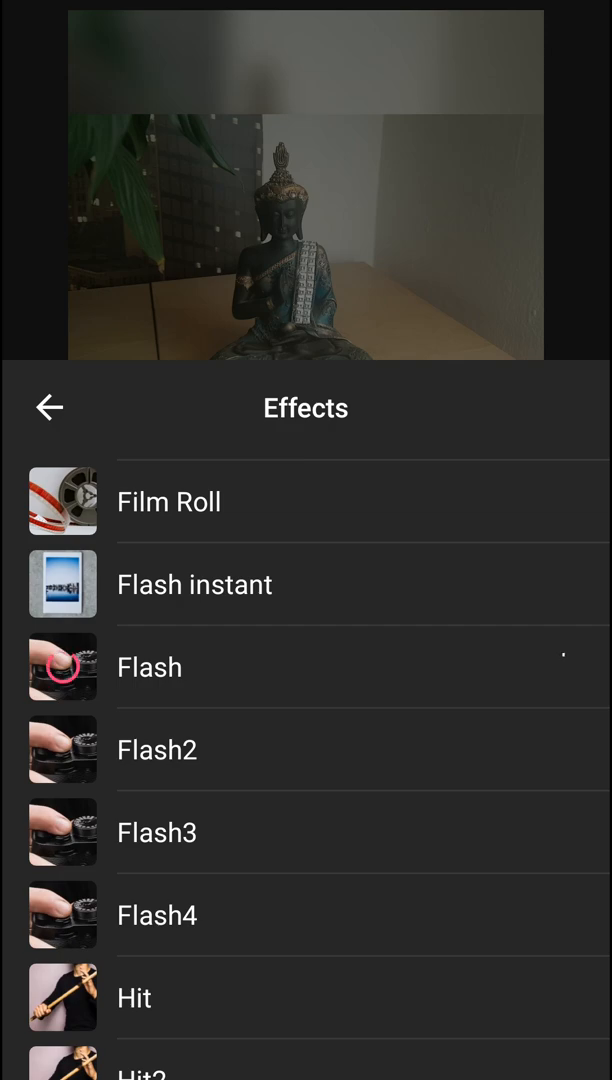
left_click(150, 666)
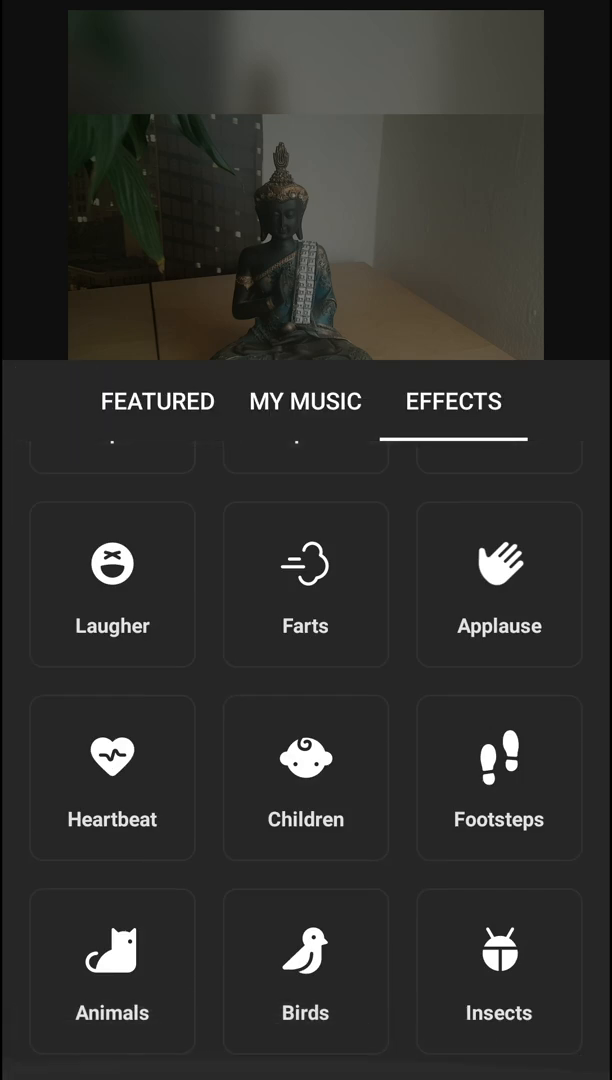
left_click(112, 972)
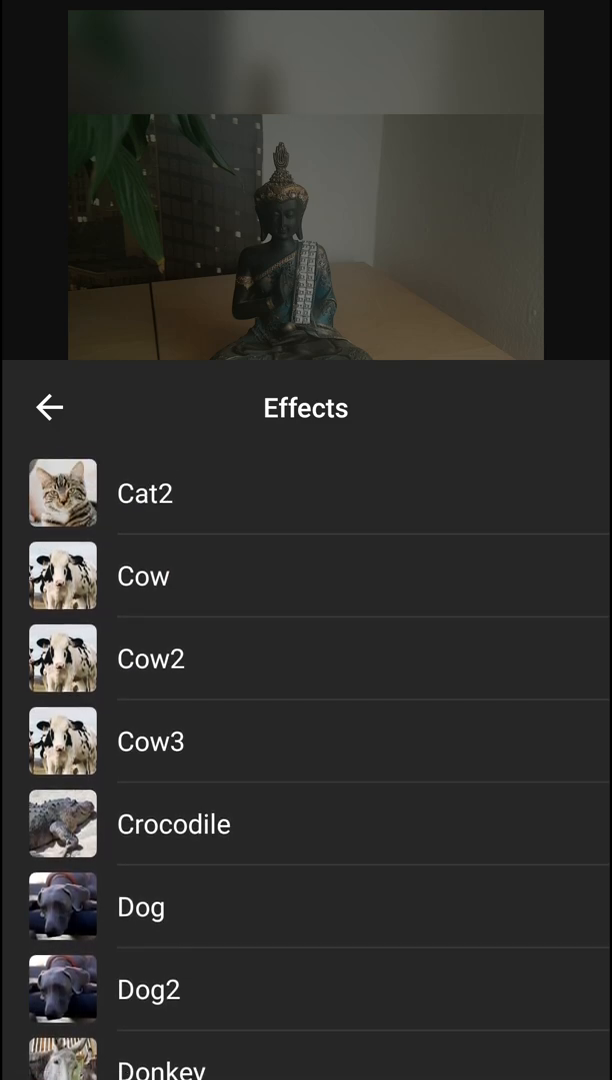
scroll("down", 3)
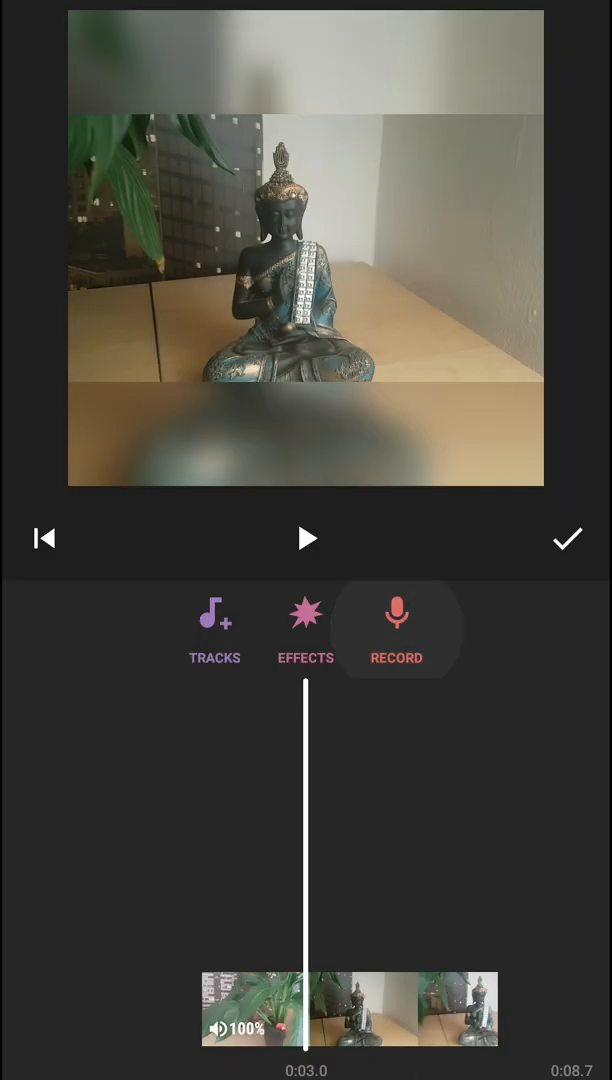
left_click(396, 616)
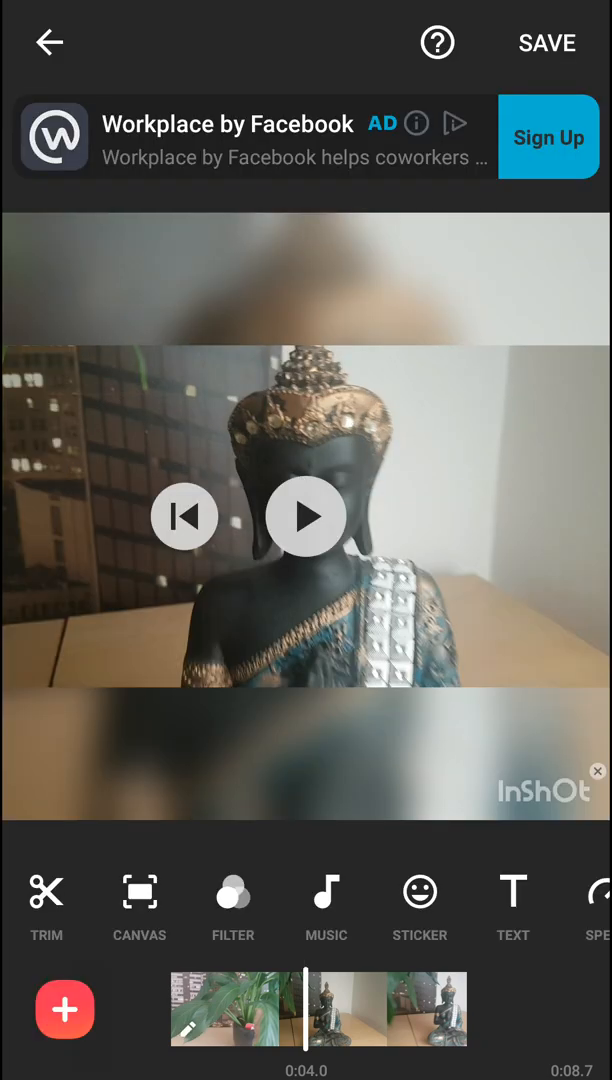
left_click(326, 904)
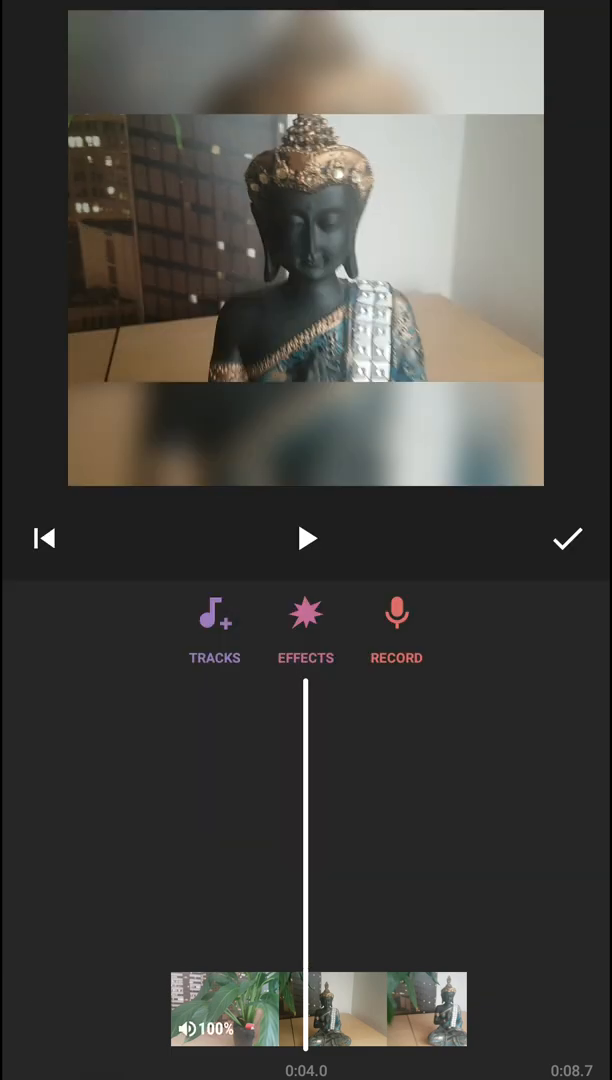